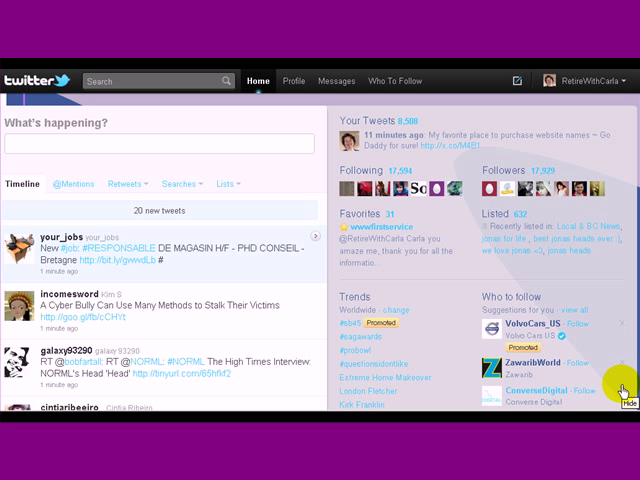
mouse_move(594, 228)
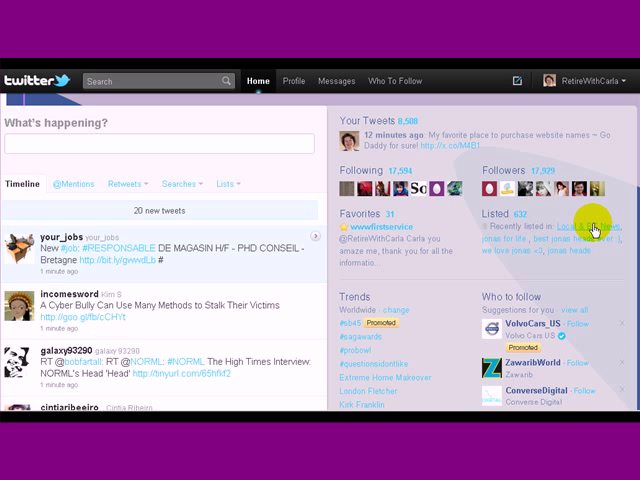
mouse_move(338, 81)
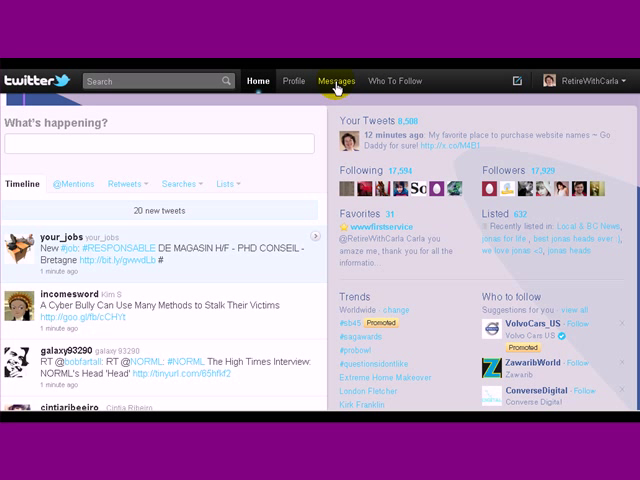
- Open the Messages page and start a new direct message
click(335, 81)
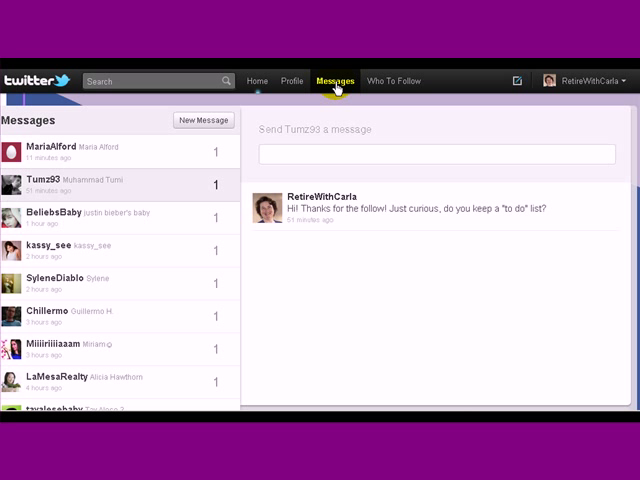
mouse_move(155, 214)
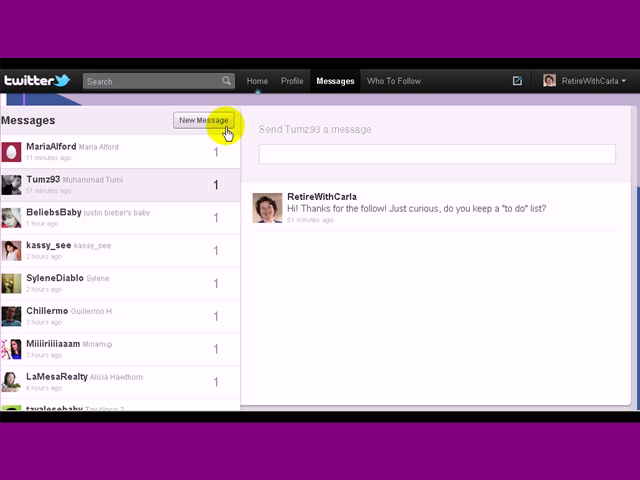
click(204, 120)
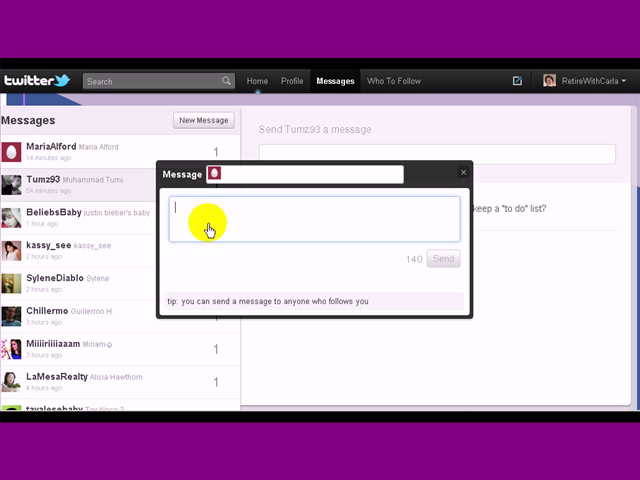
- Type the greeting to Maria about getting to know her
text(Hi Maria, look)
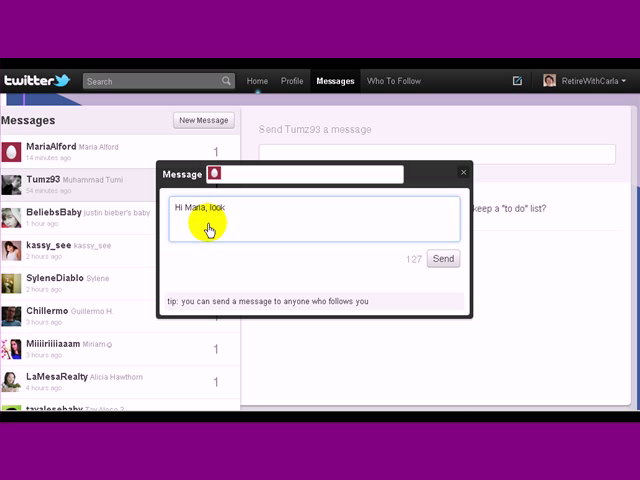
text(ing forward to ge)
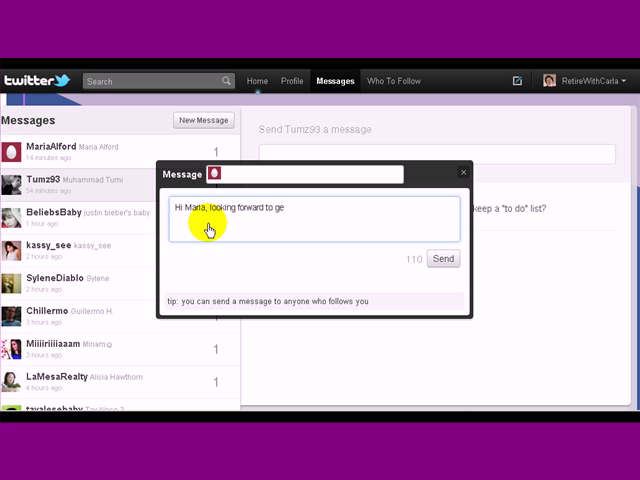
text(ttin to kno)
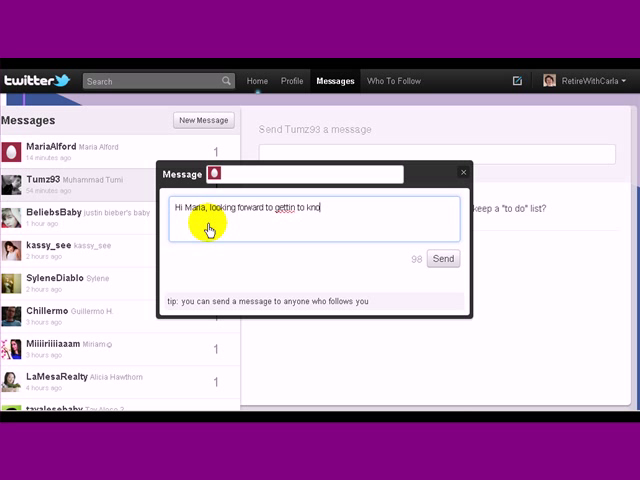
text(know you ~ you have the same names)
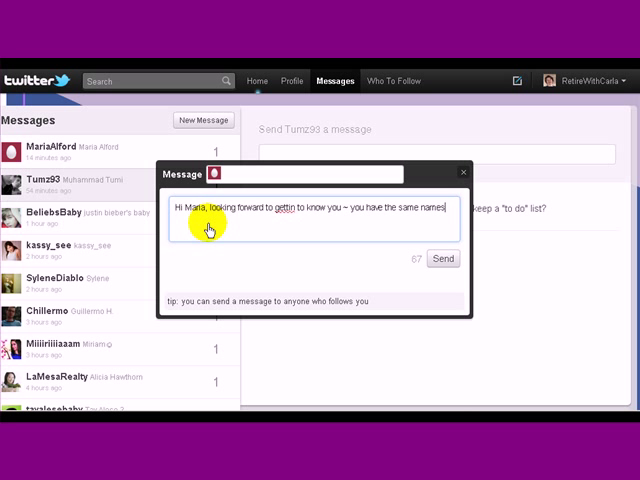
- Correct the typos around her favorite cousin's name and attempt to send
key(backspace)
text( as my favaorite)
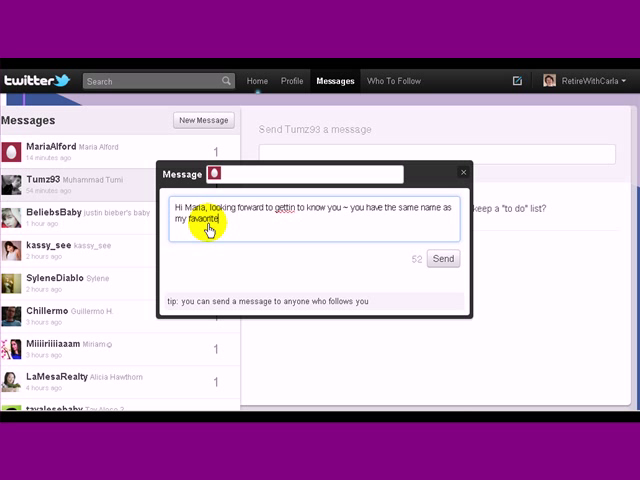
key(BackSpace)
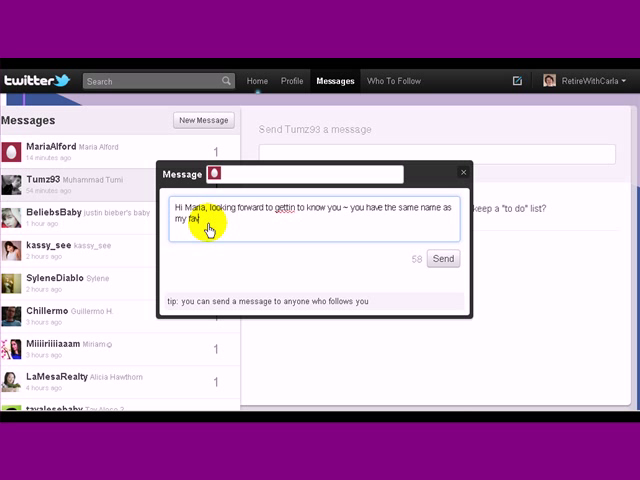
text(orite)
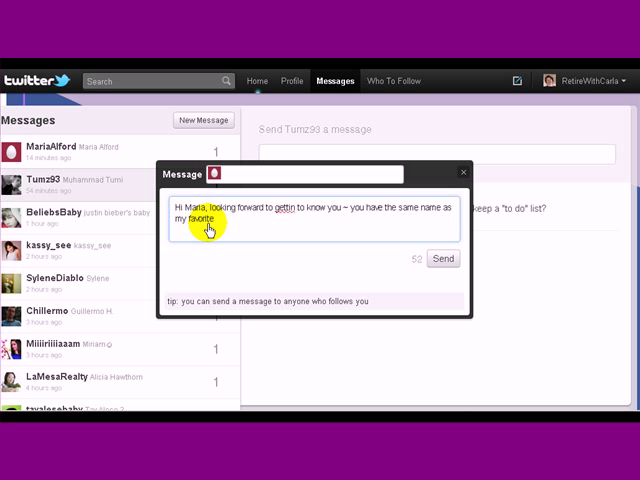
text(cousing)
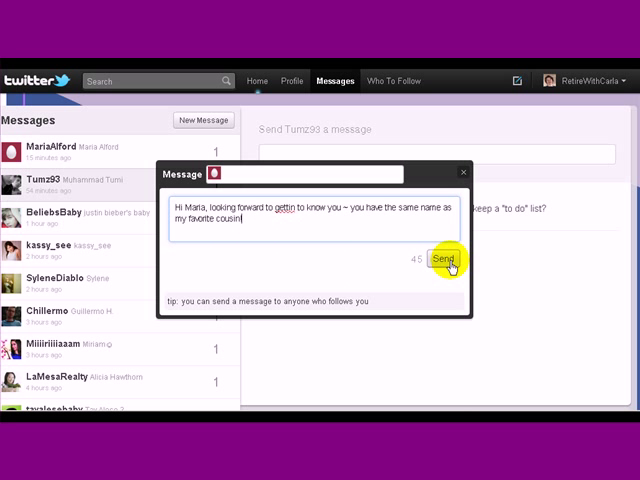
click(444, 260)
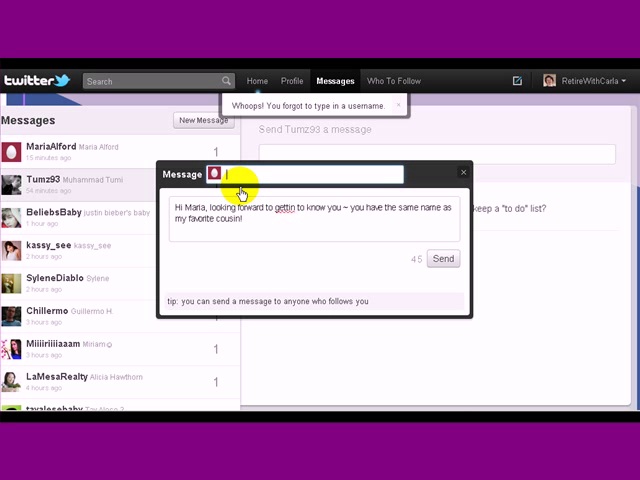
text(MariaAlfor)
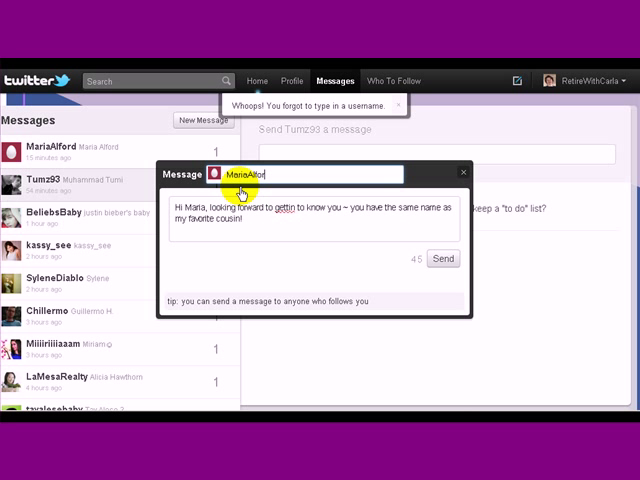
mouse_move(385, 248)
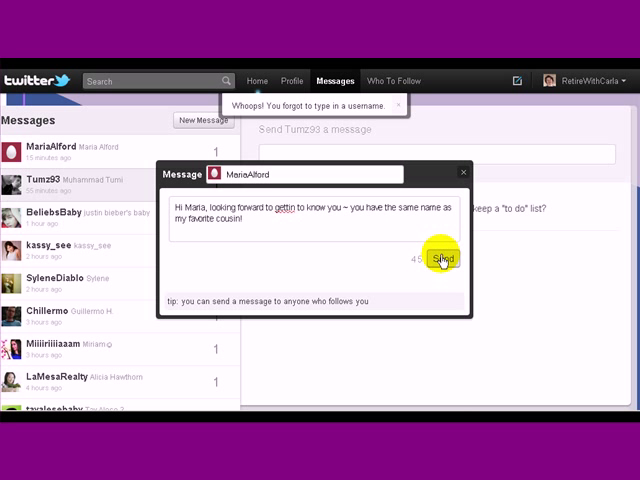
click(441, 258)
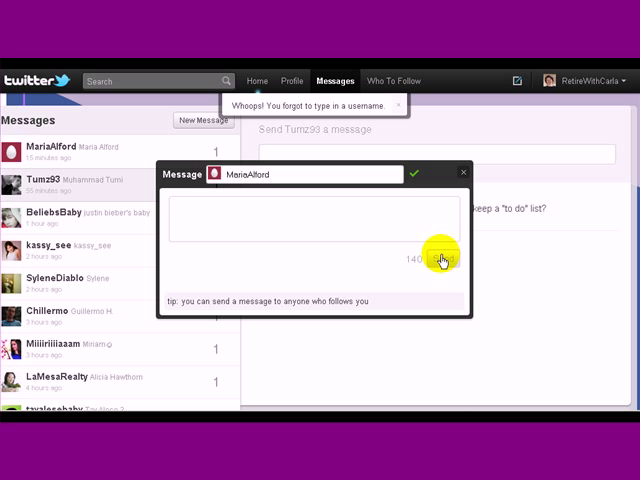
click(441, 258)
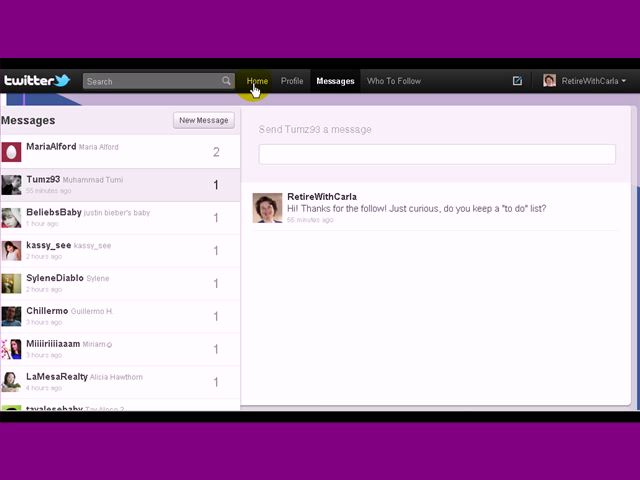
click(256, 81)
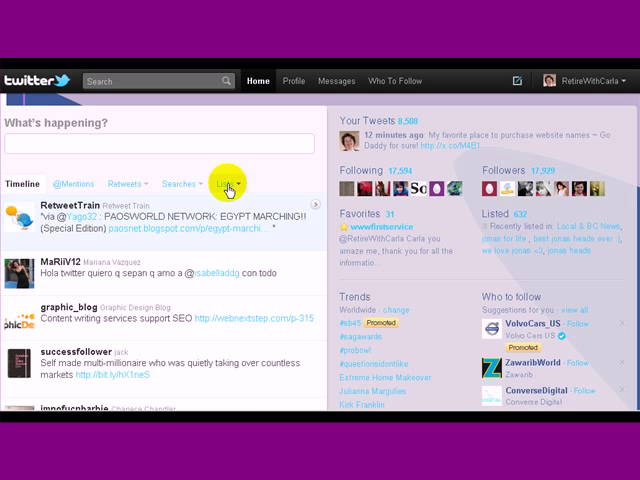
click(230, 184)
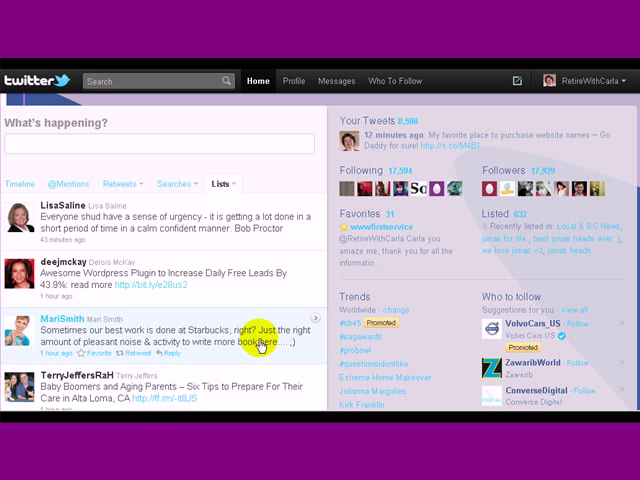
click(219, 183)
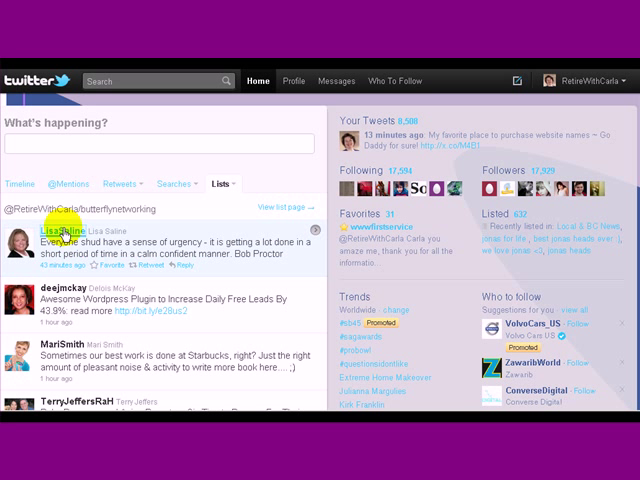
click(67, 228)
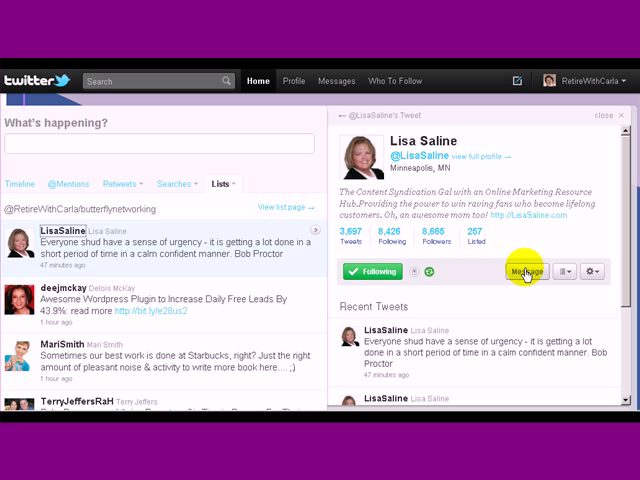
click(526, 272)
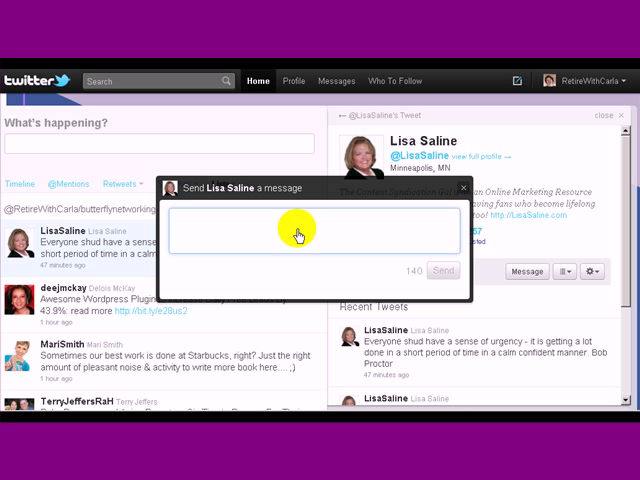
text(How)
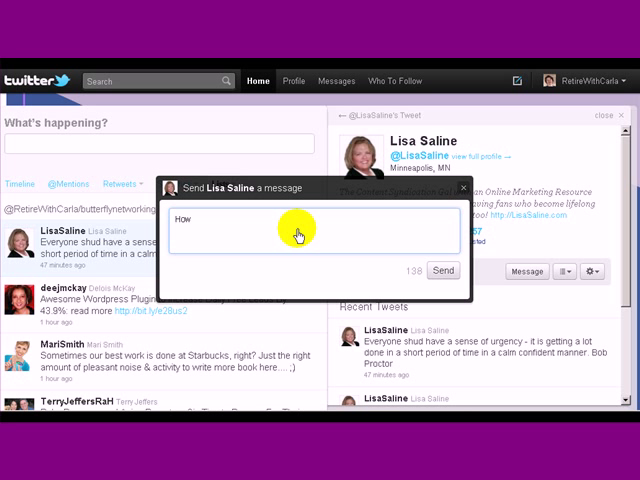
text(are you liking the)
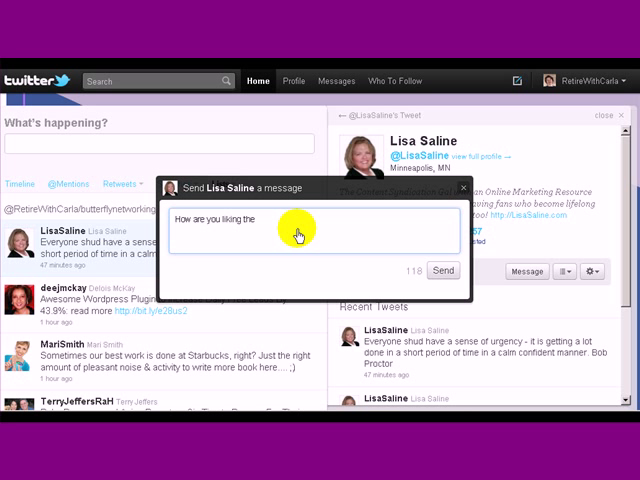
text(new pho)
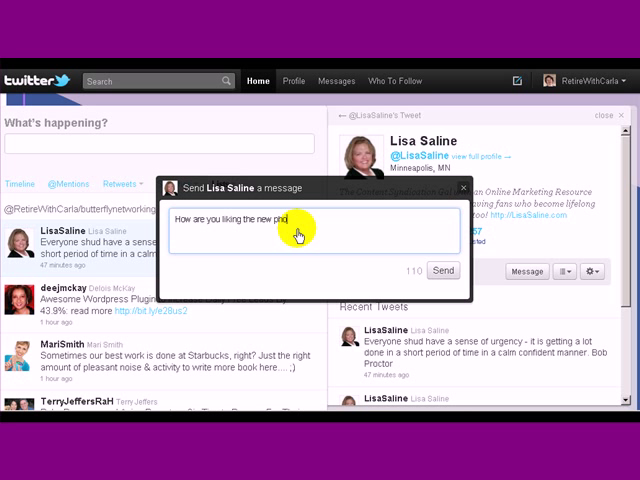
text(ne?)
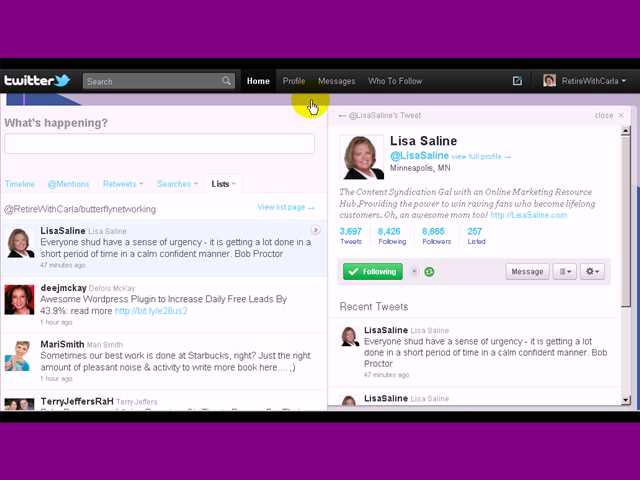
mouse_move(337, 81)
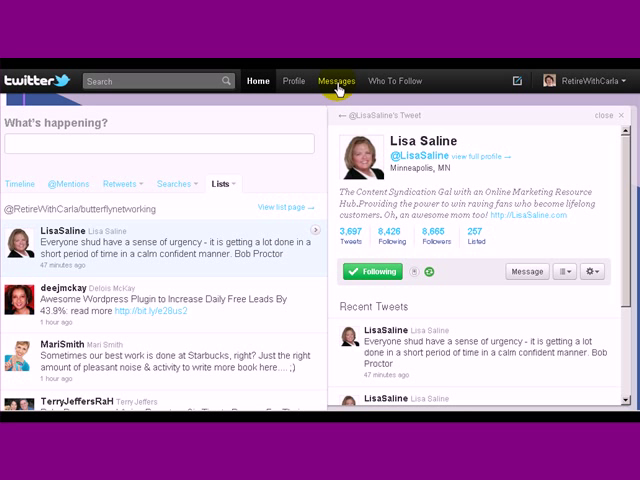
click(334, 81)
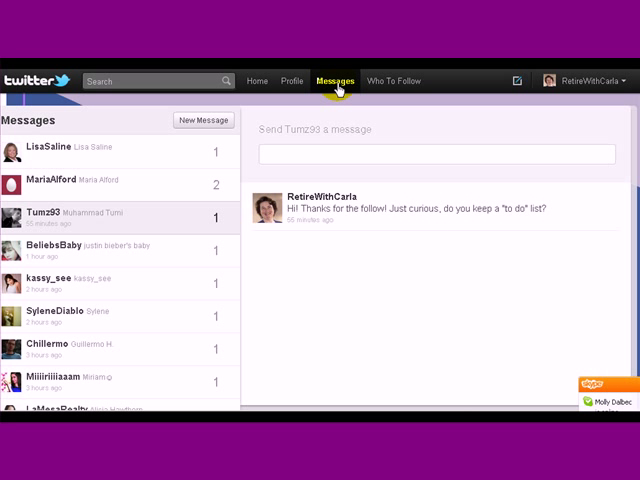